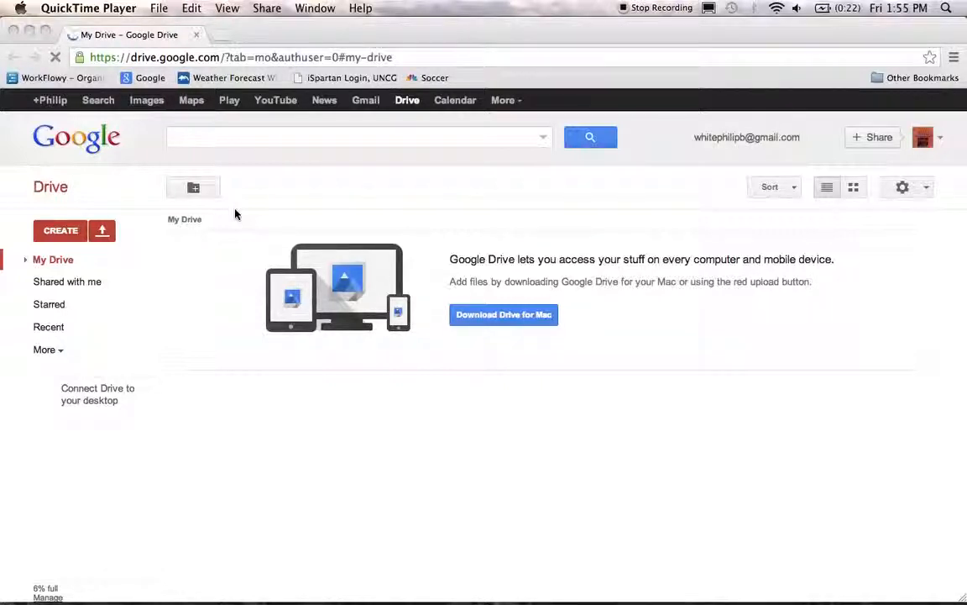
mouse_move(377, 169)
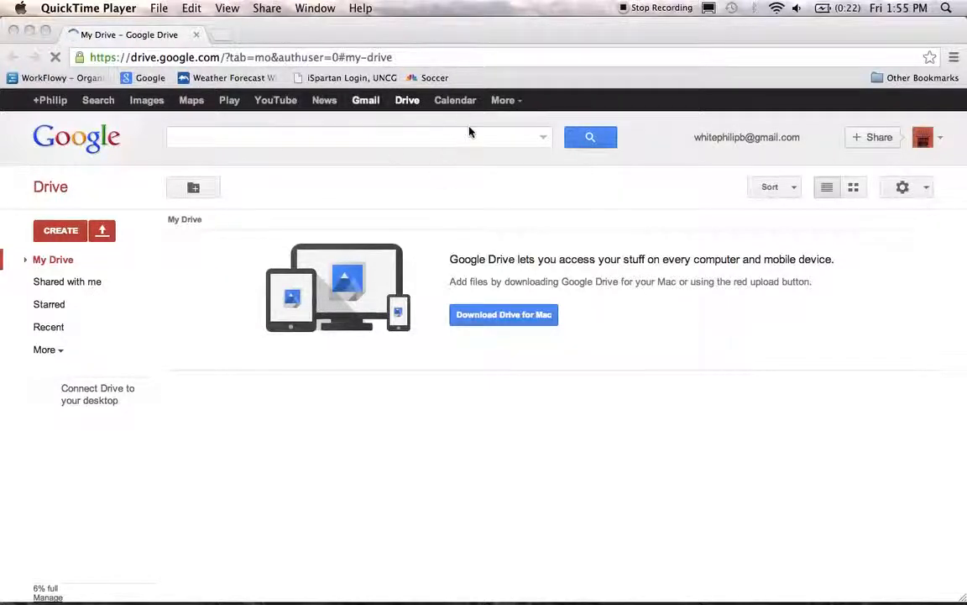
mouse_move(430, 175)
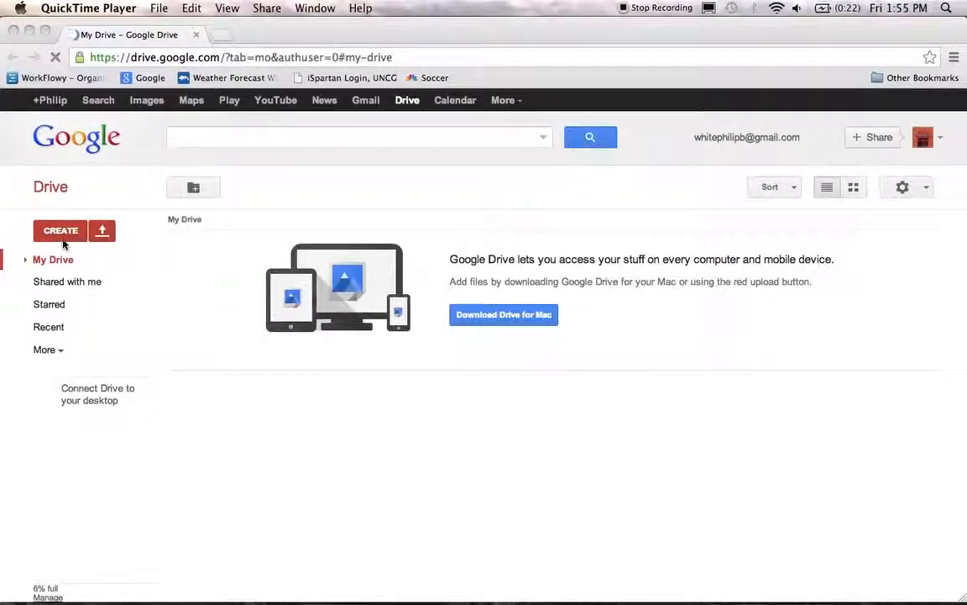
Open Drive's CREATE menu listing folders, documents, presentations, spreadsheets, forms and drawings.
click(60, 230)
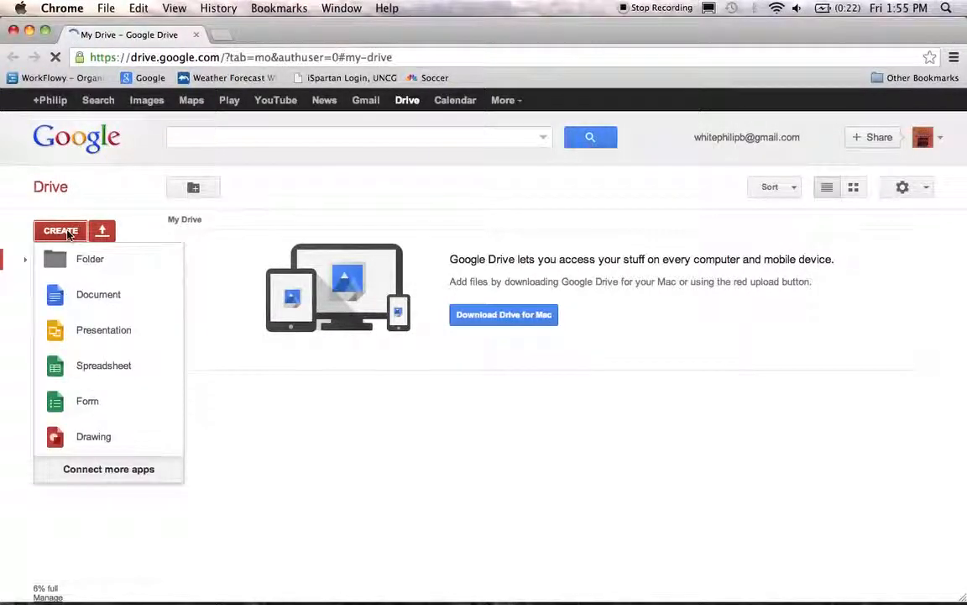
mouse_move(90, 258)
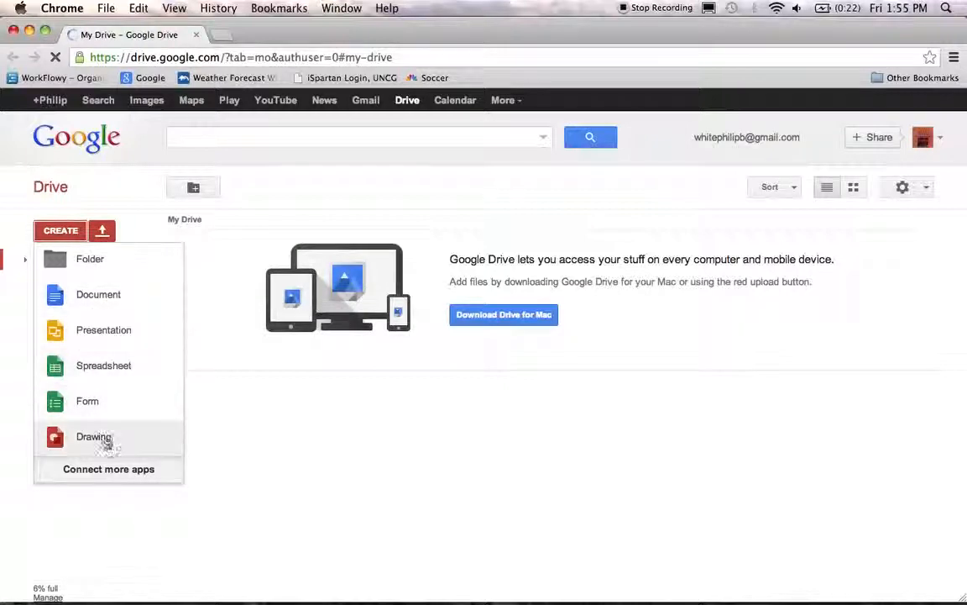
mouse_move(121, 412)
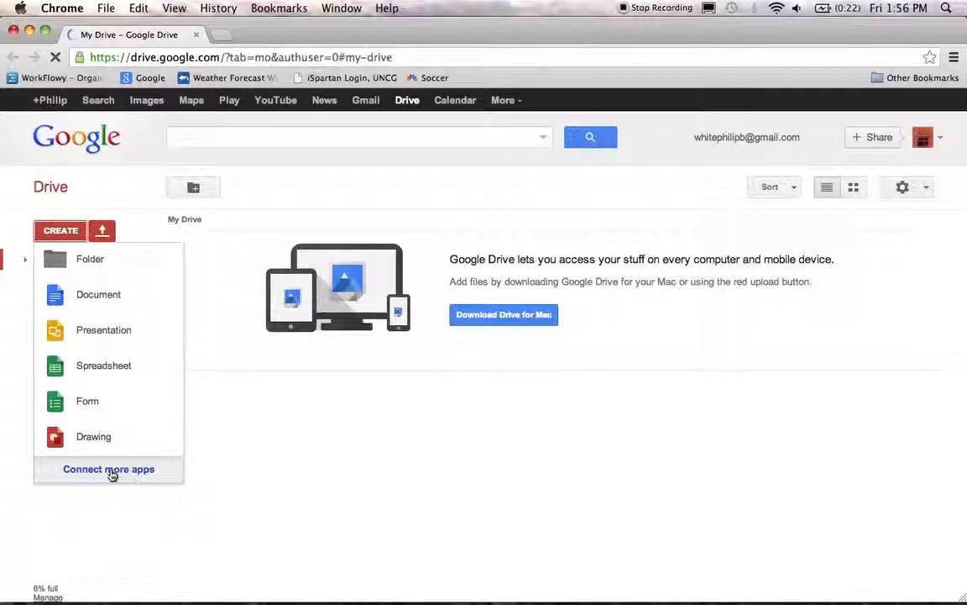
Search the app store for 'google fusion table' and connect Fusion Tables (experimental).
click(109, 469)
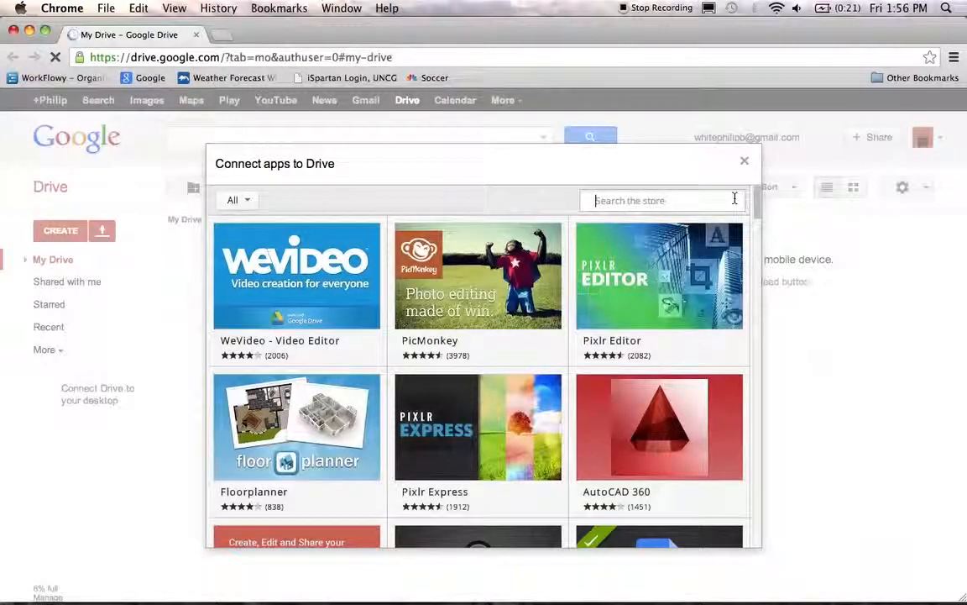
text(google fusion table)
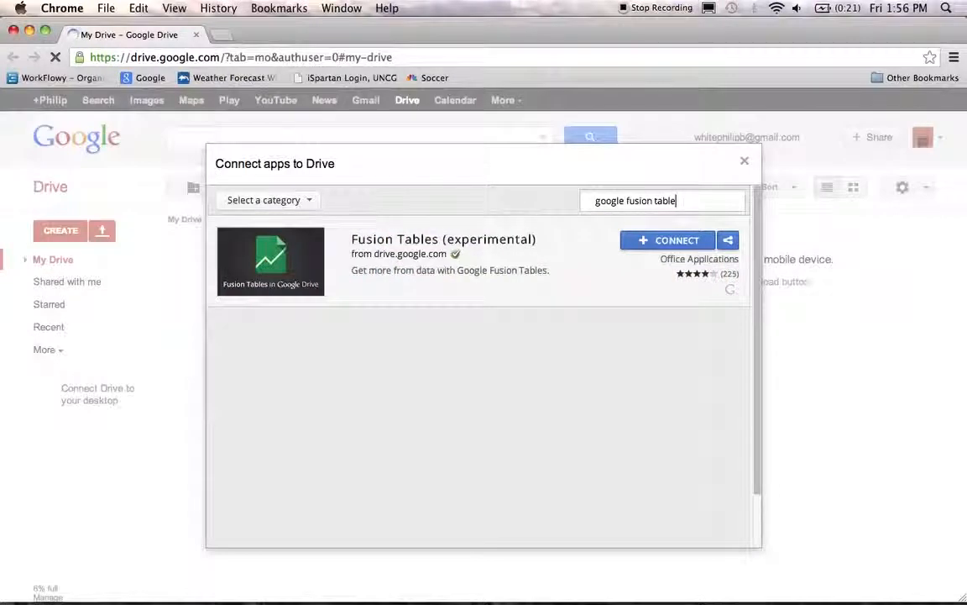
click(668, 240)
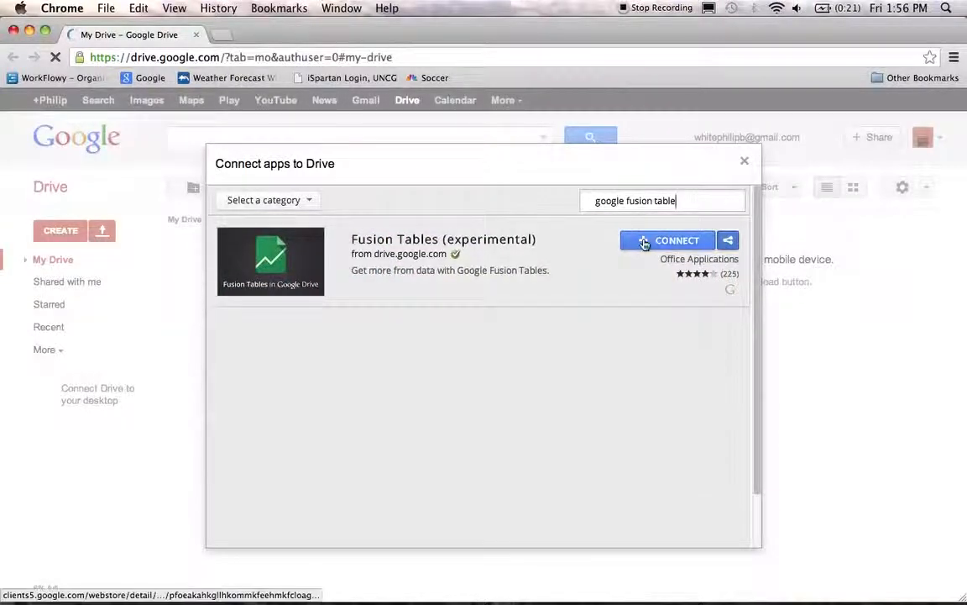
click(744, 160)
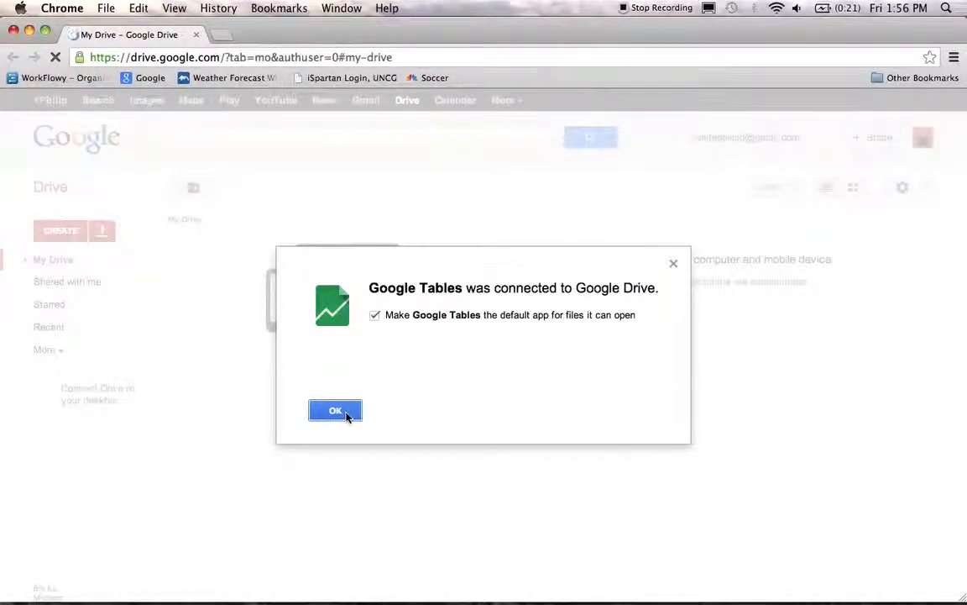
Dismiss the connection confirmation and create a Fusion Table (experimental) from the CREATE menu.
click(335, 410)
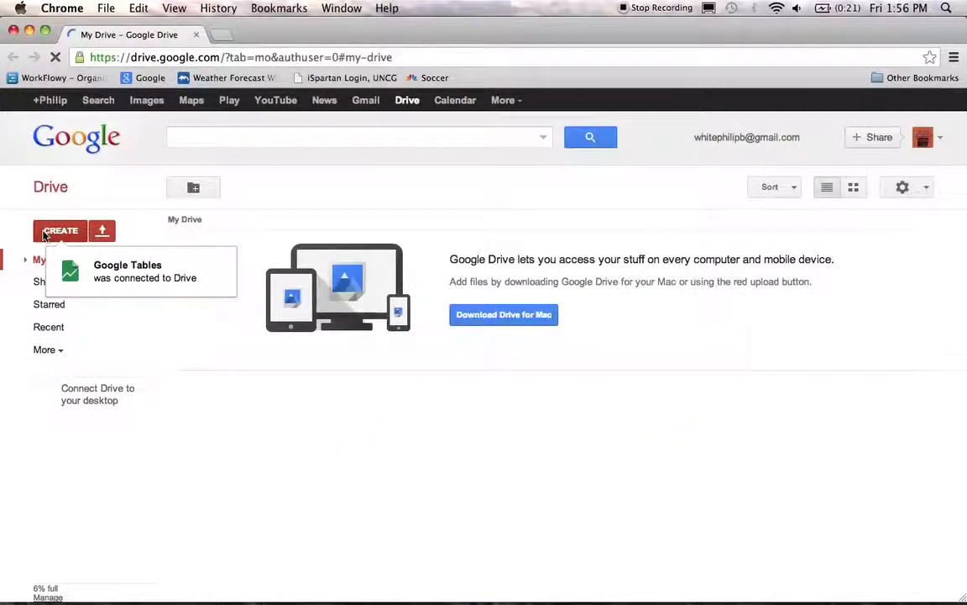
click(59, 230)
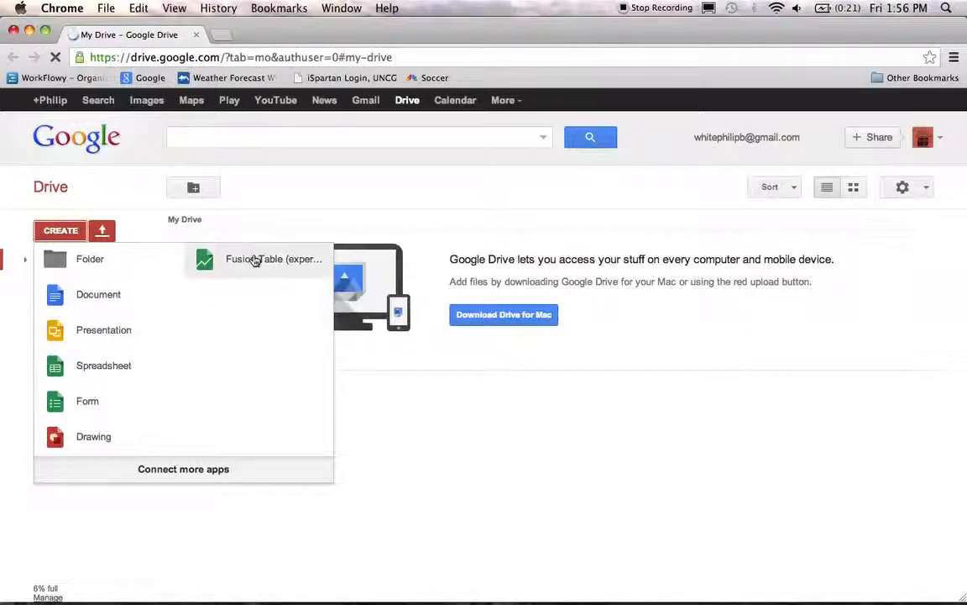
mouse_move(224, 276)
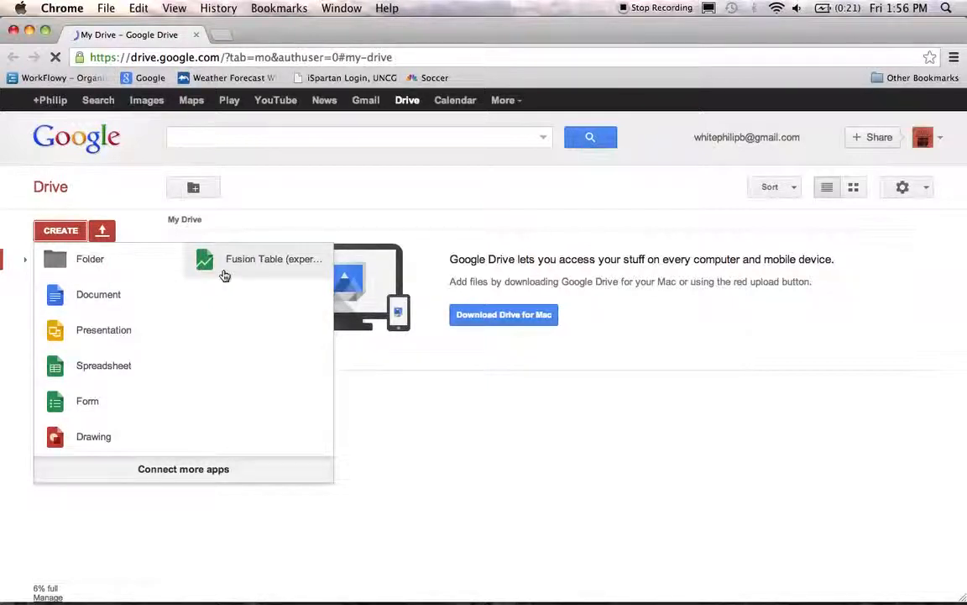
click(273, 258)
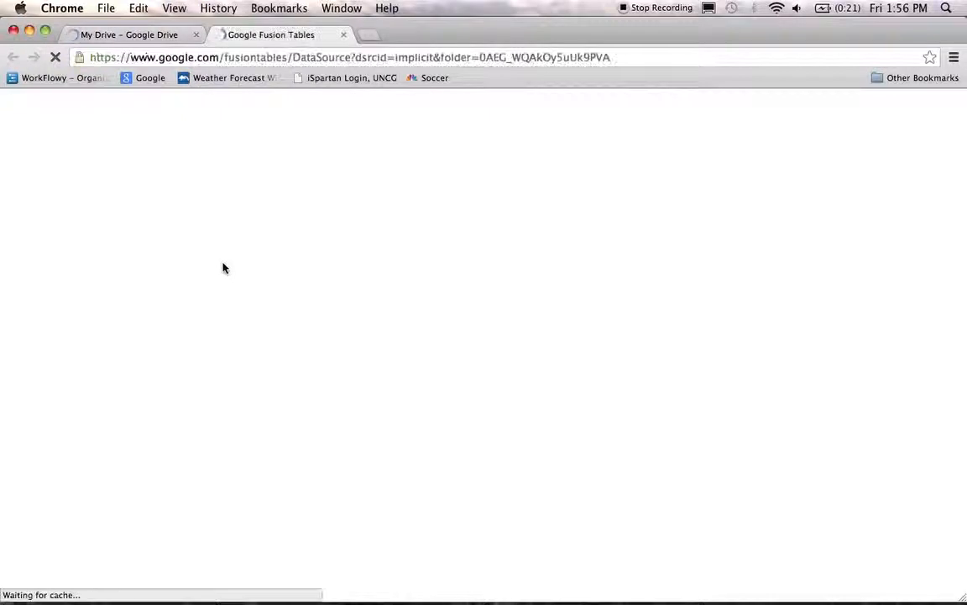